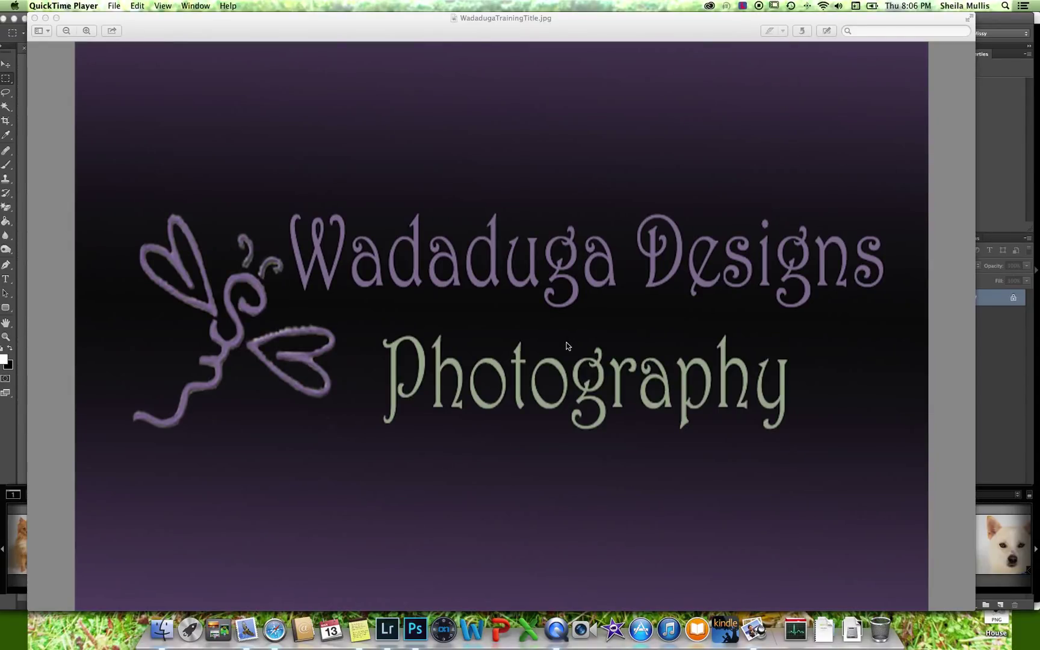
mouse_move(279, 79)
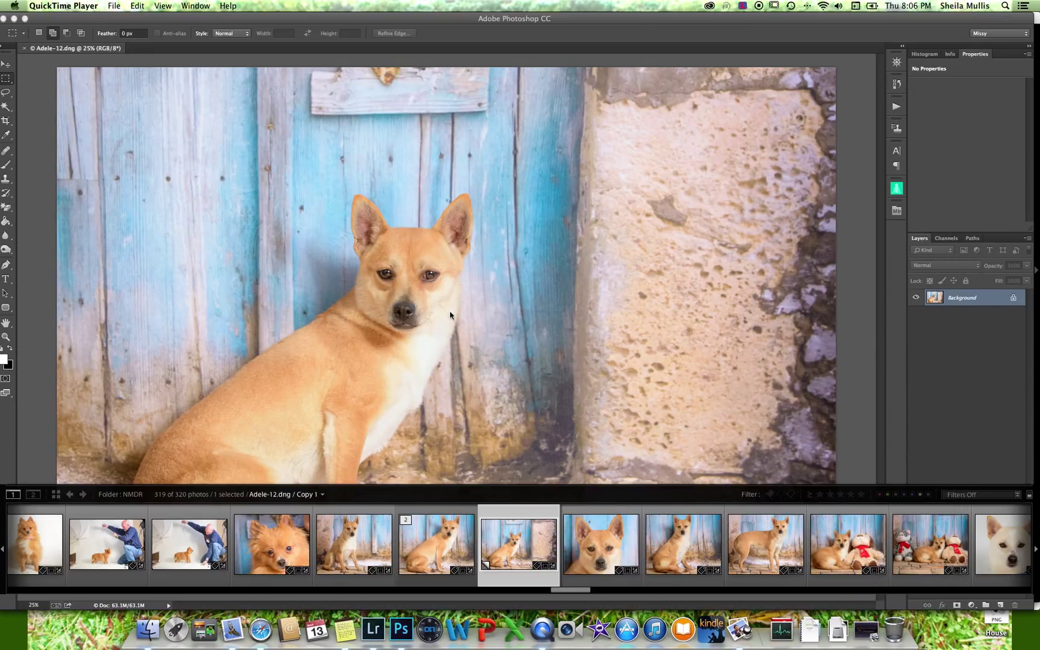
mouse_move(157, 24)
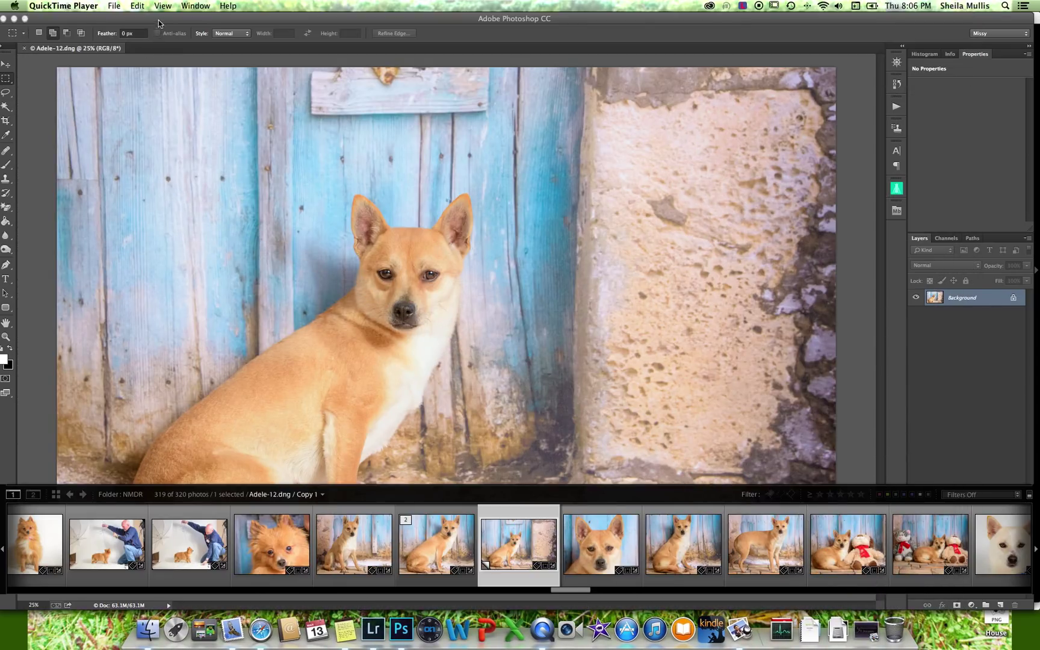
Step: Convert the locked Background of the dog photo into an editable Layer 0
left_click(398, 629)
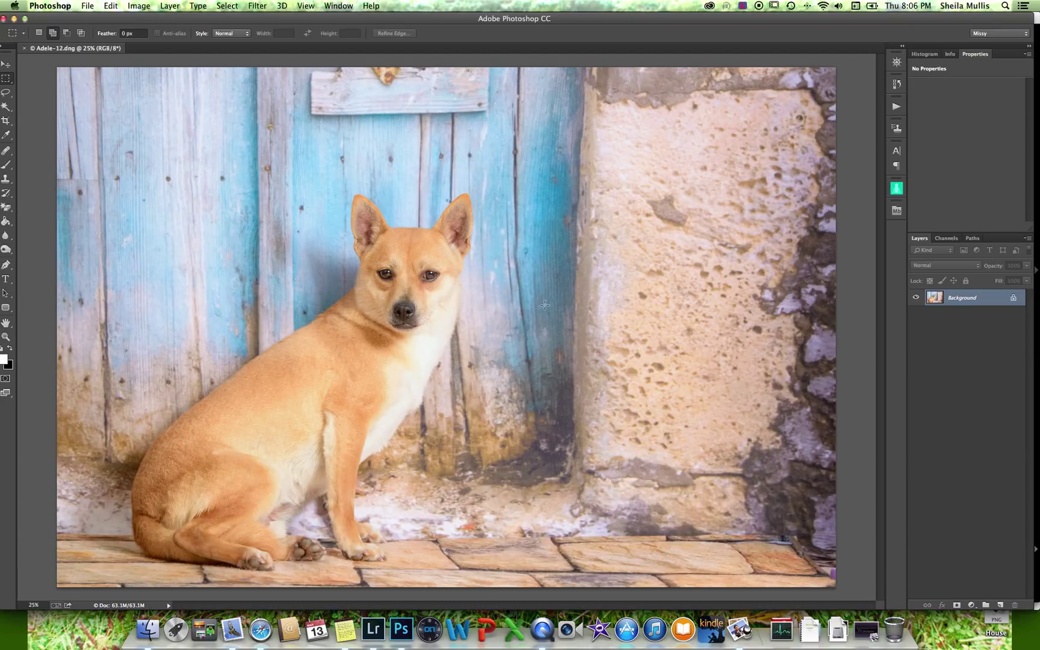
mouse_move(517, 307)
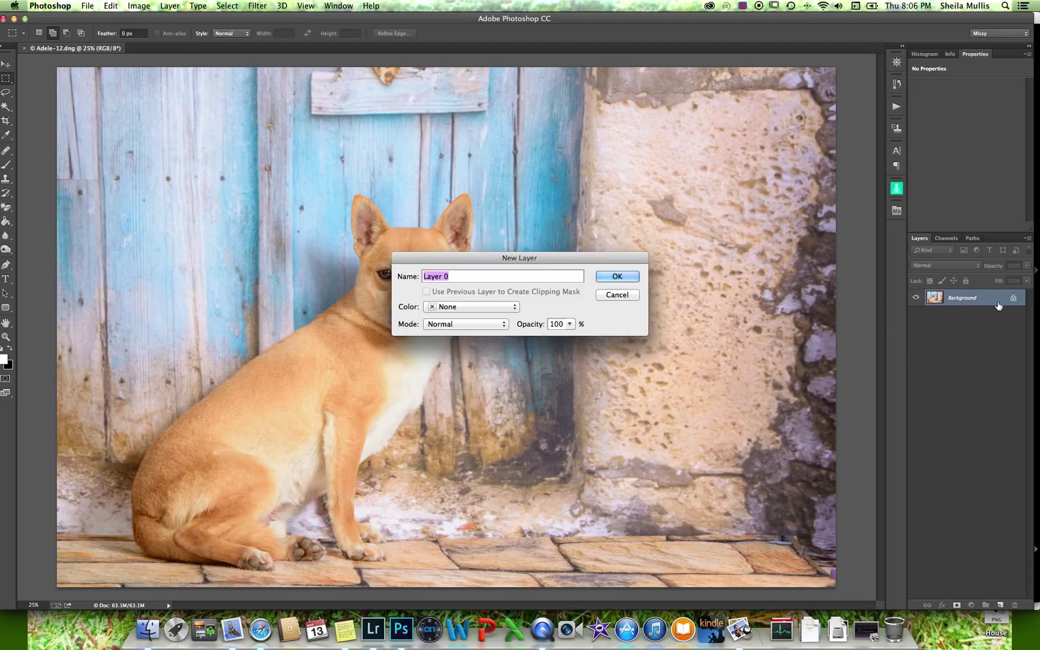
mouse_move(962, 306)
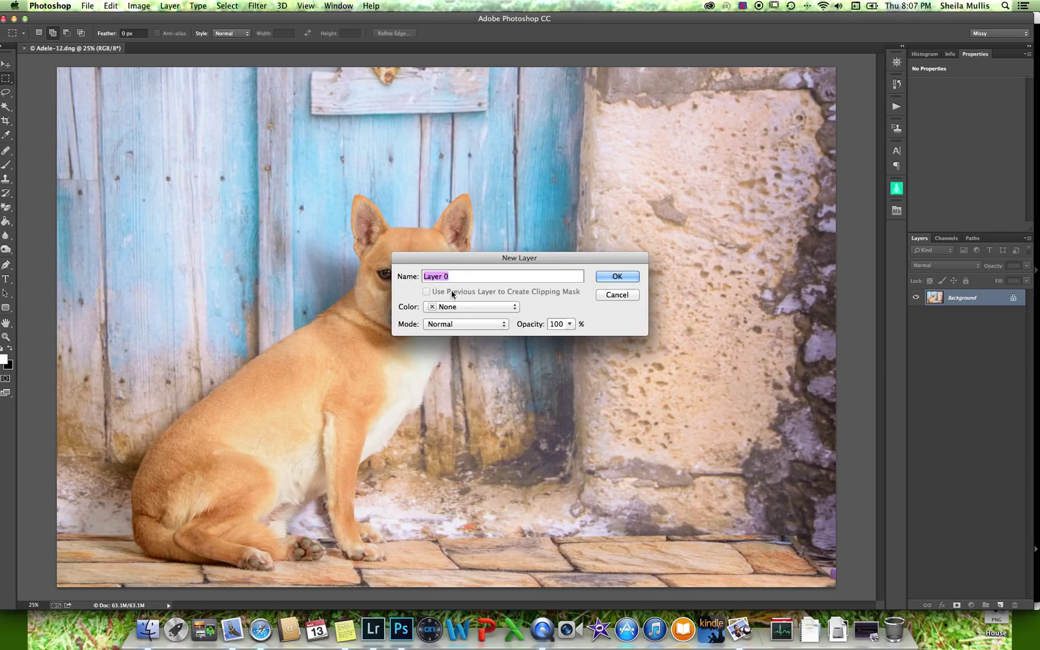
left_click(616, 276)
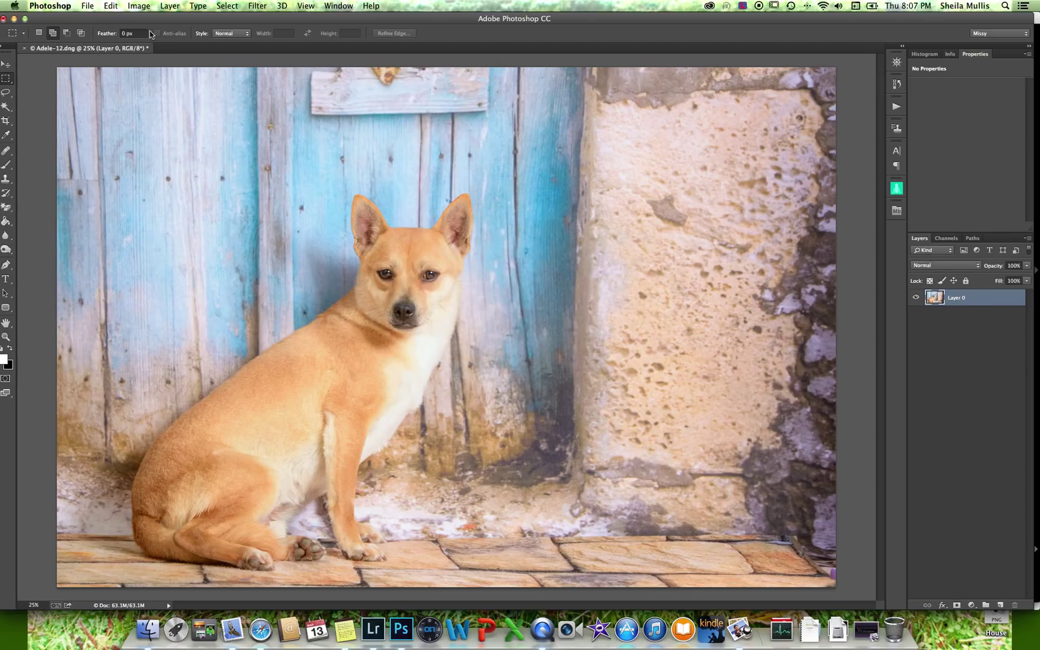
Step: Flip the dog photo horizontally via Edit > Transform > Flip Horizontal
left_click(111, 6)
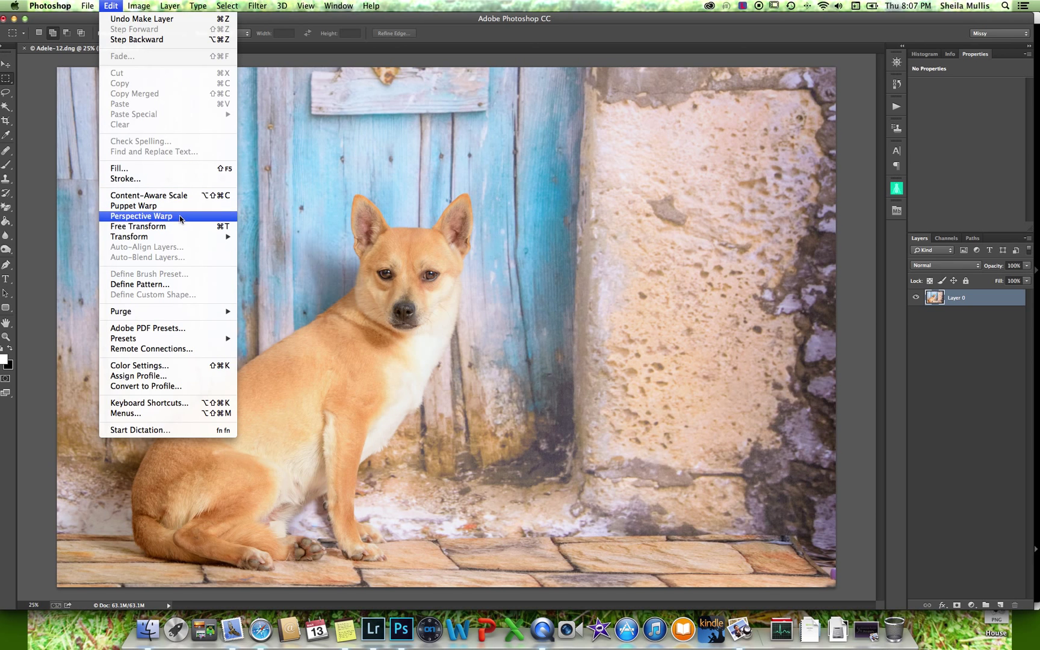
mouse_move(129, 237)
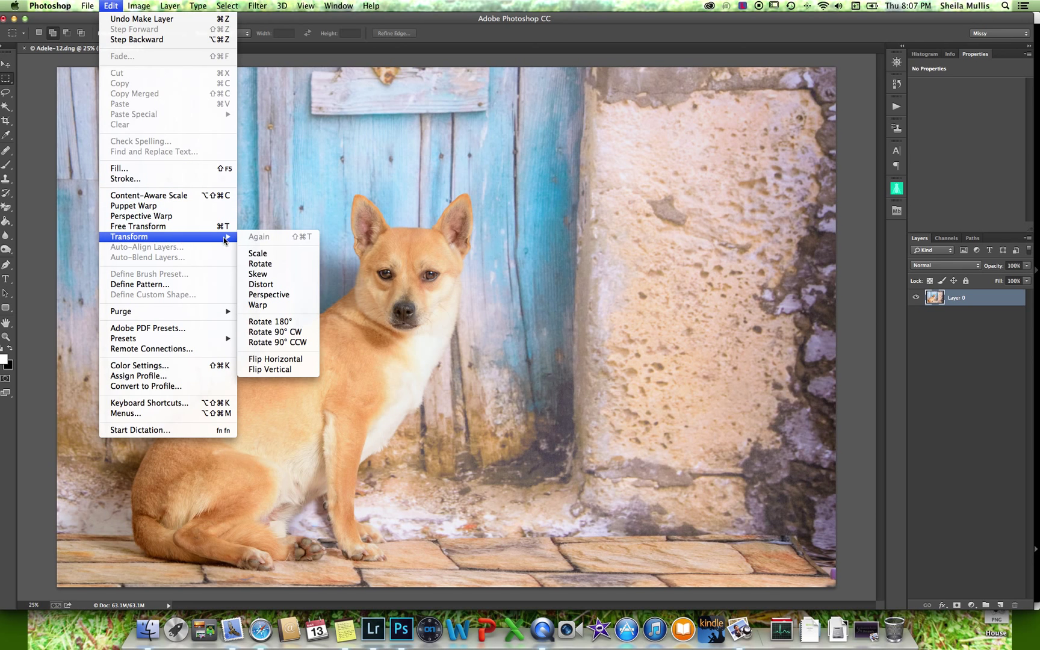
mouse_move(275, 359)
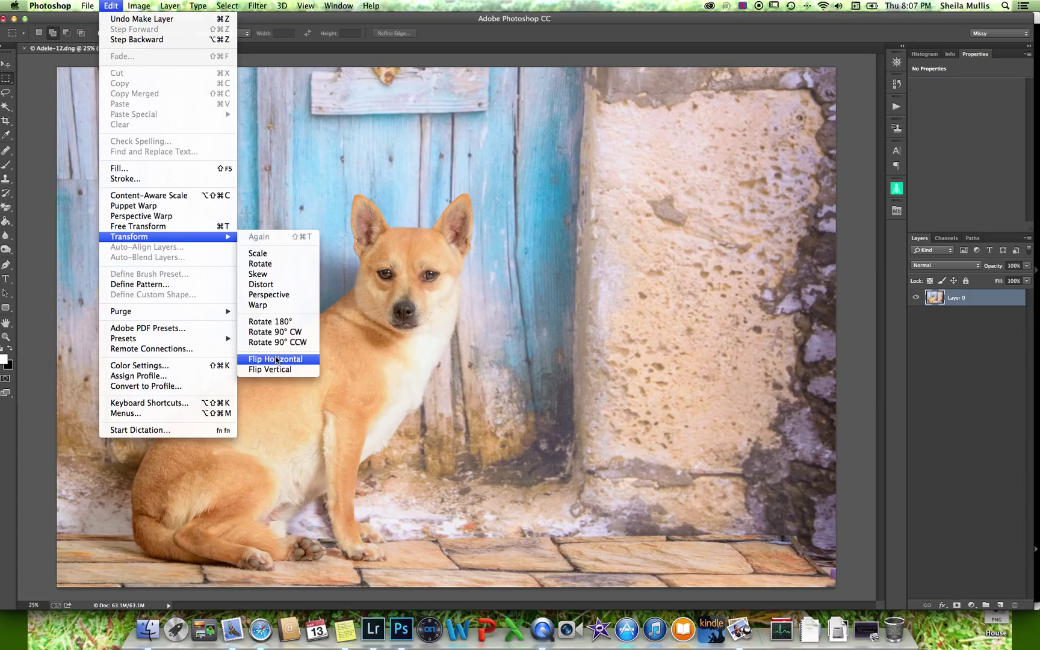
left_click(275, 359)
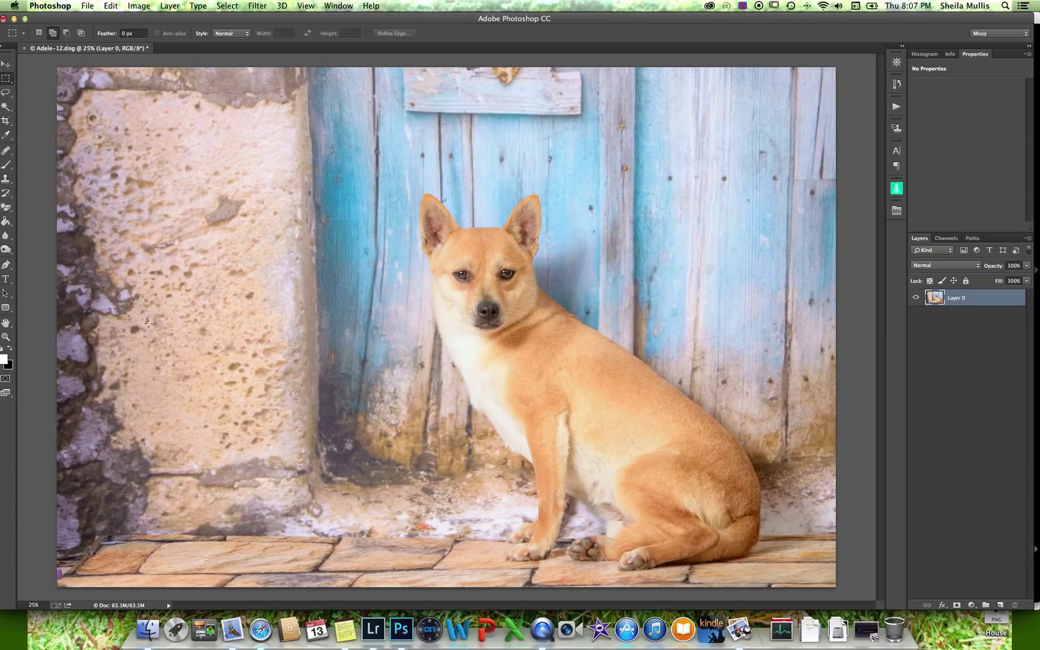
Step: Zoom out to 16.7% so grey space shows around the photo
left_click(6, 338)
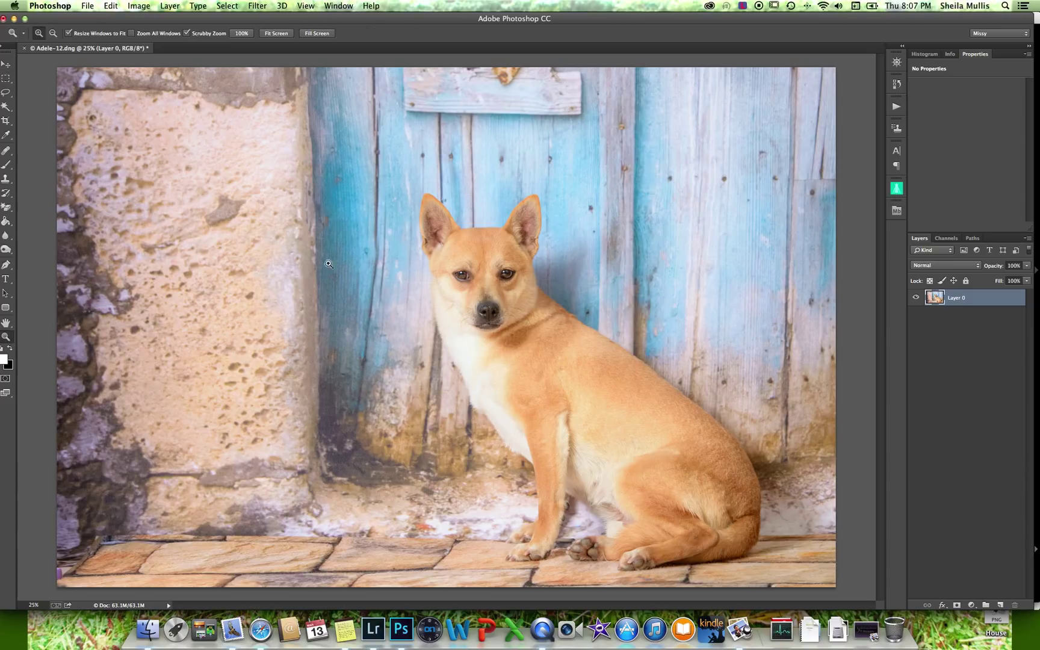
mouse_move(339, 248)
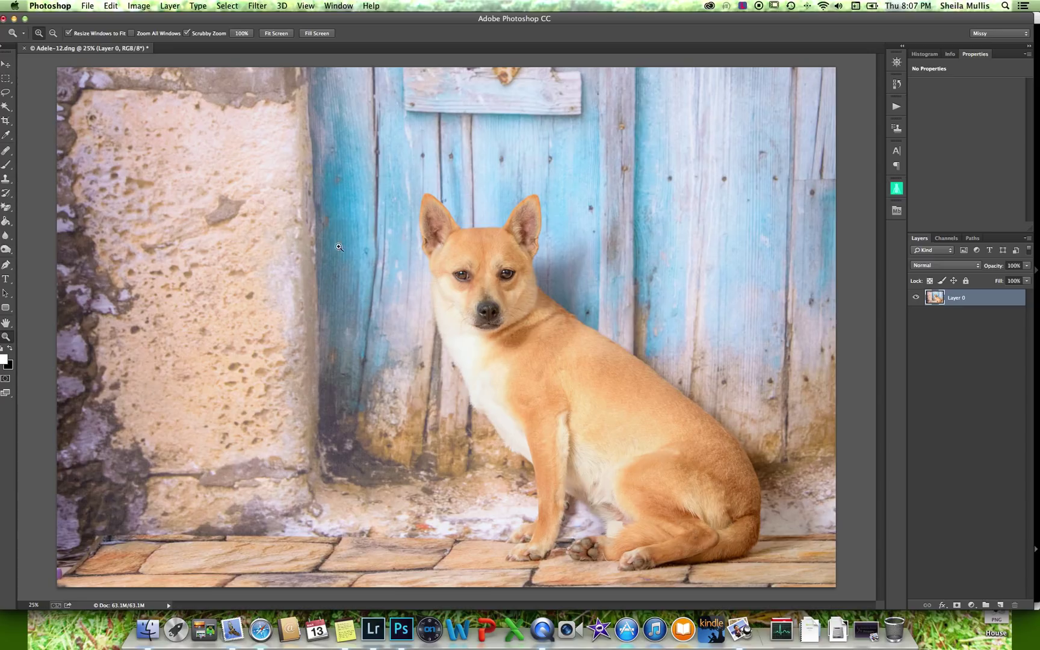
mouse_move(334, 319)
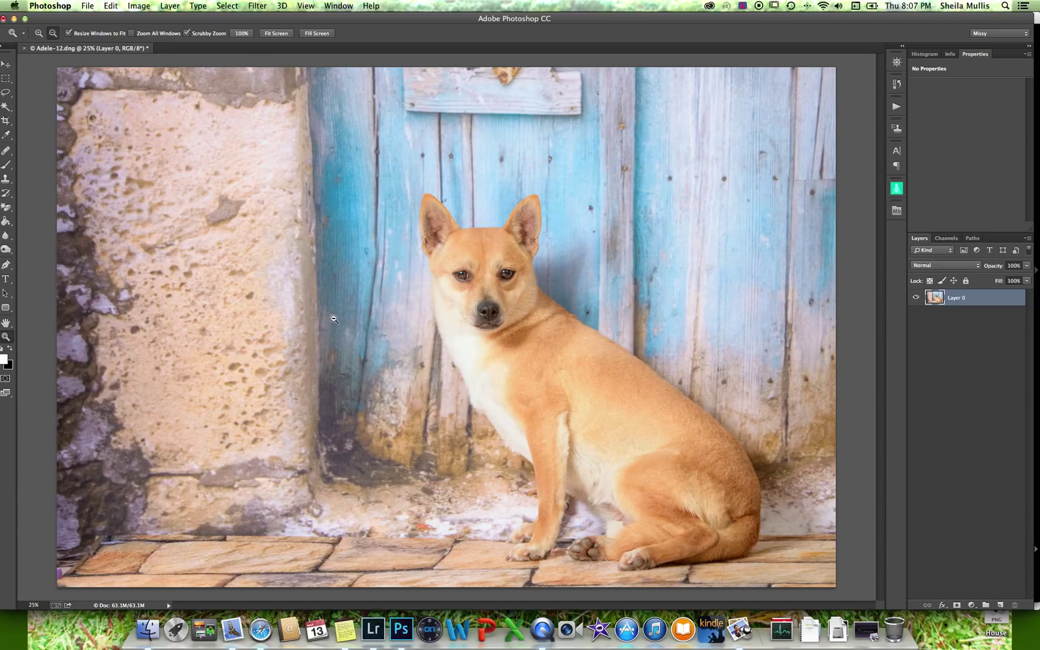
mouse_move(363, 320)
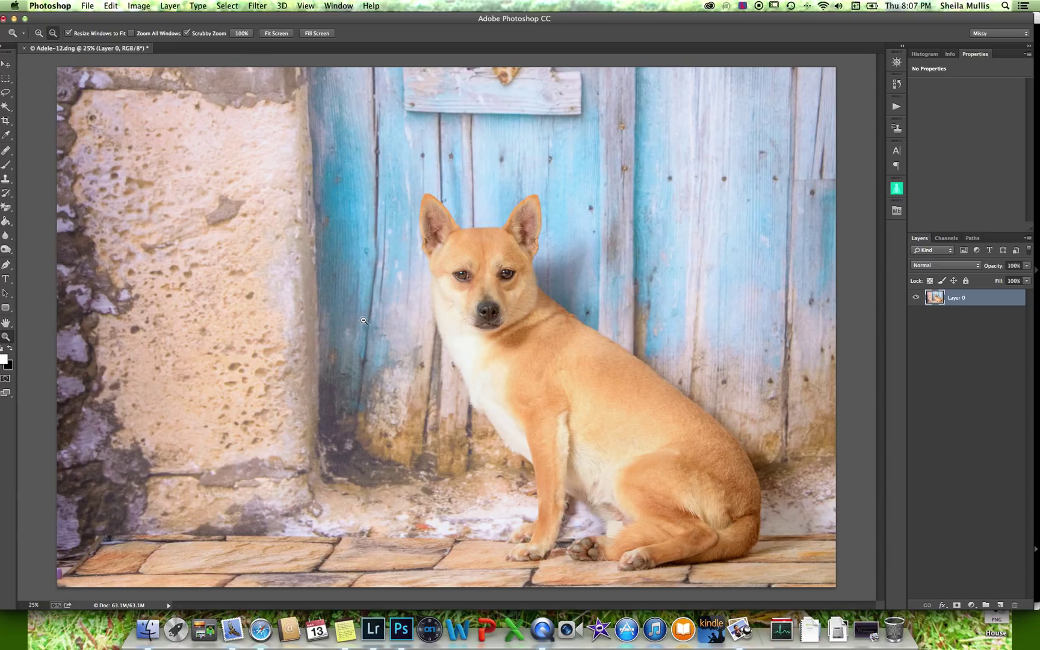
left_click(364, 321)
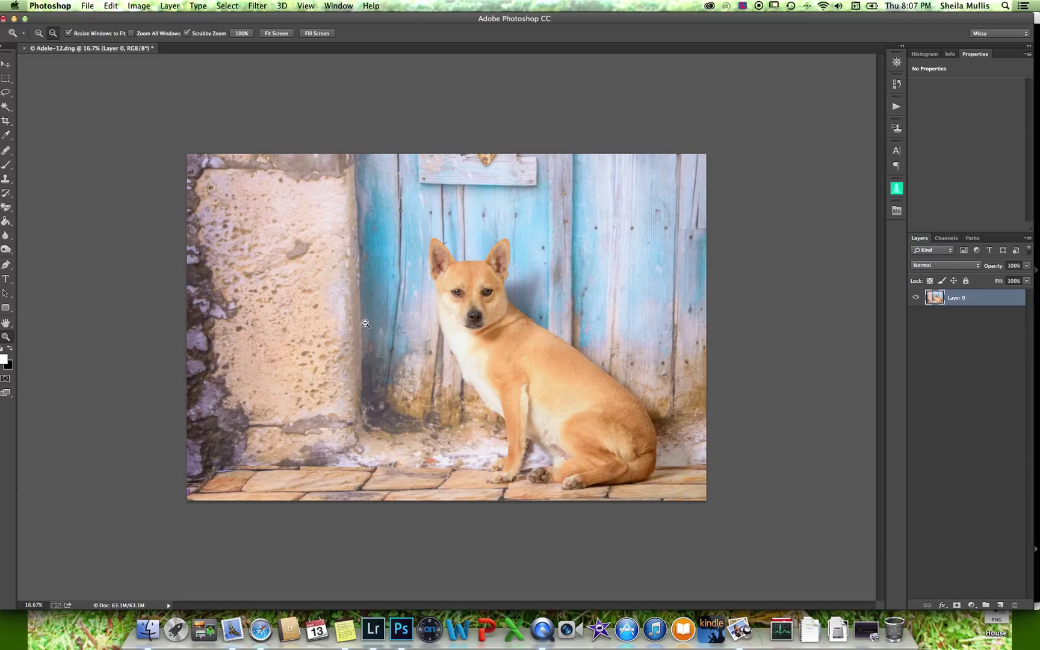
left_click(7, 79)
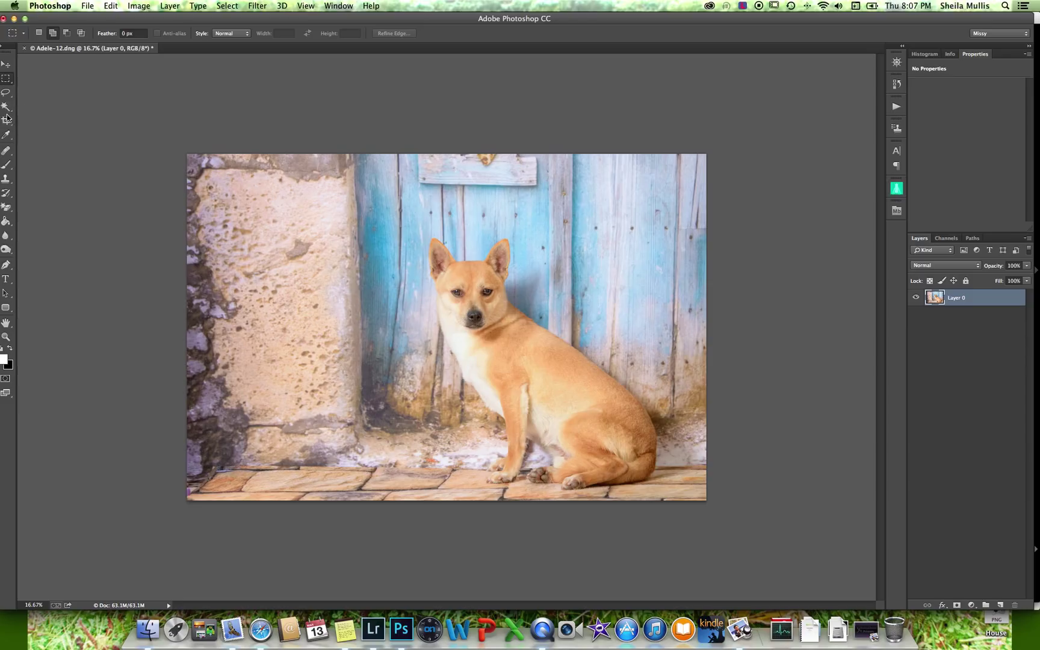
Step: Crop to the FB Cover 851×315 preset, extending the box past the left edge
left_click(7, 120)
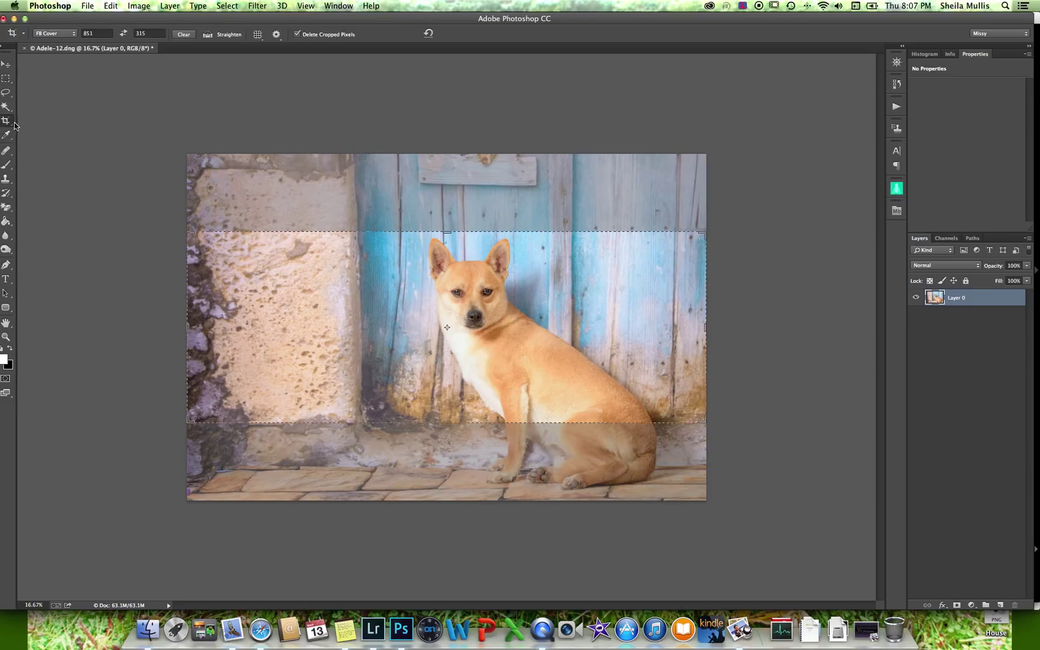
mouse_move(179, 240)
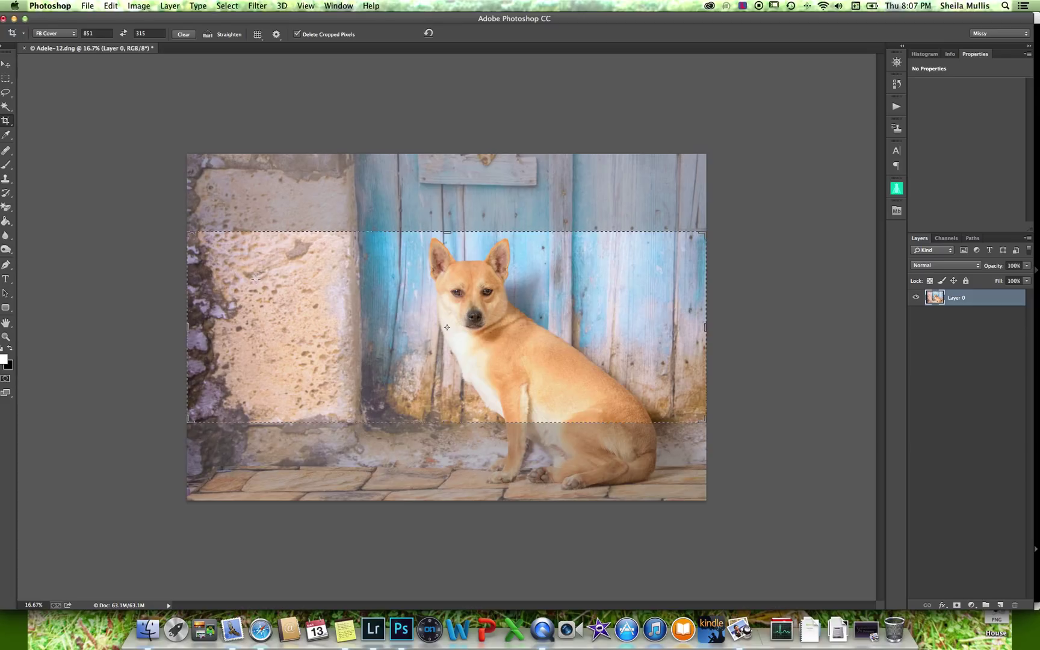
mouse_move(111, 47)
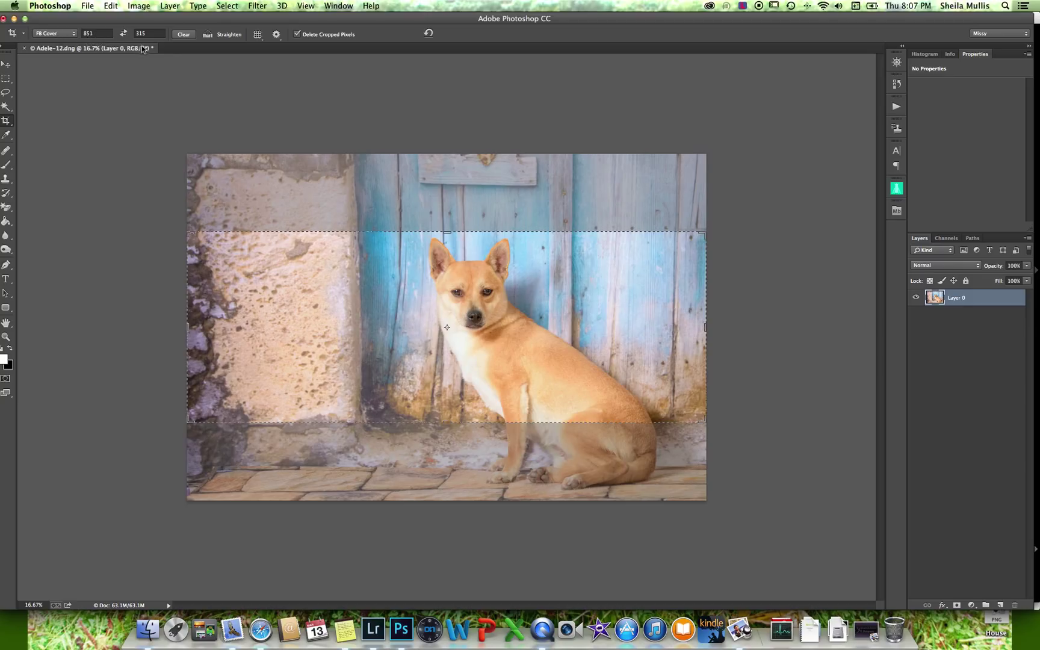
mouse_move(228, 343)
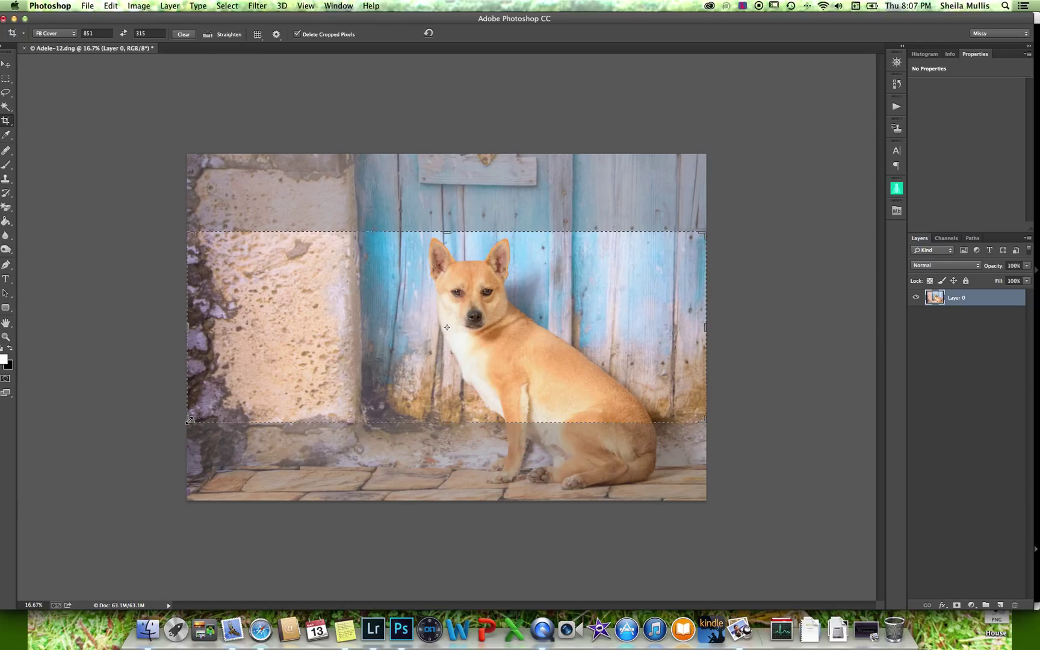
mouse_move(174, 239)
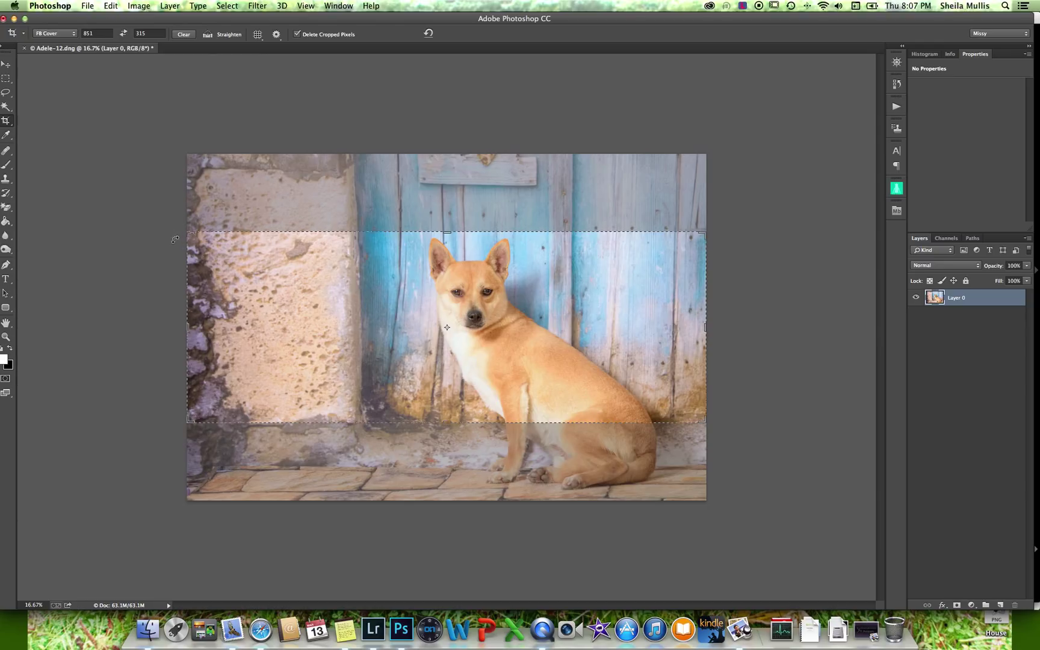
mouse_move(111, 274)
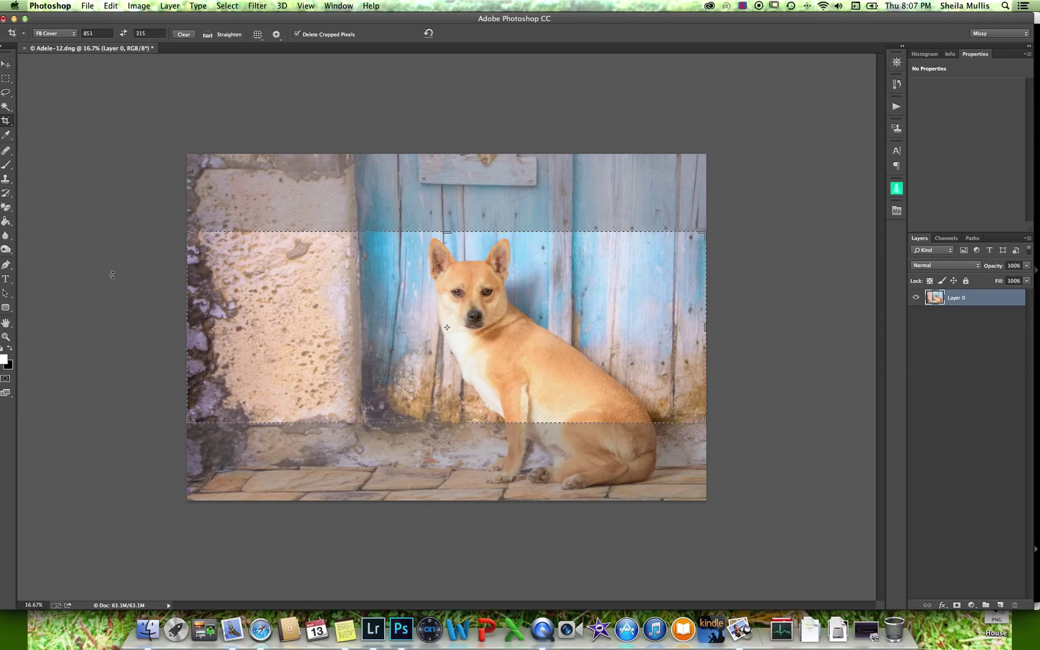
mouse_move(337, 306)
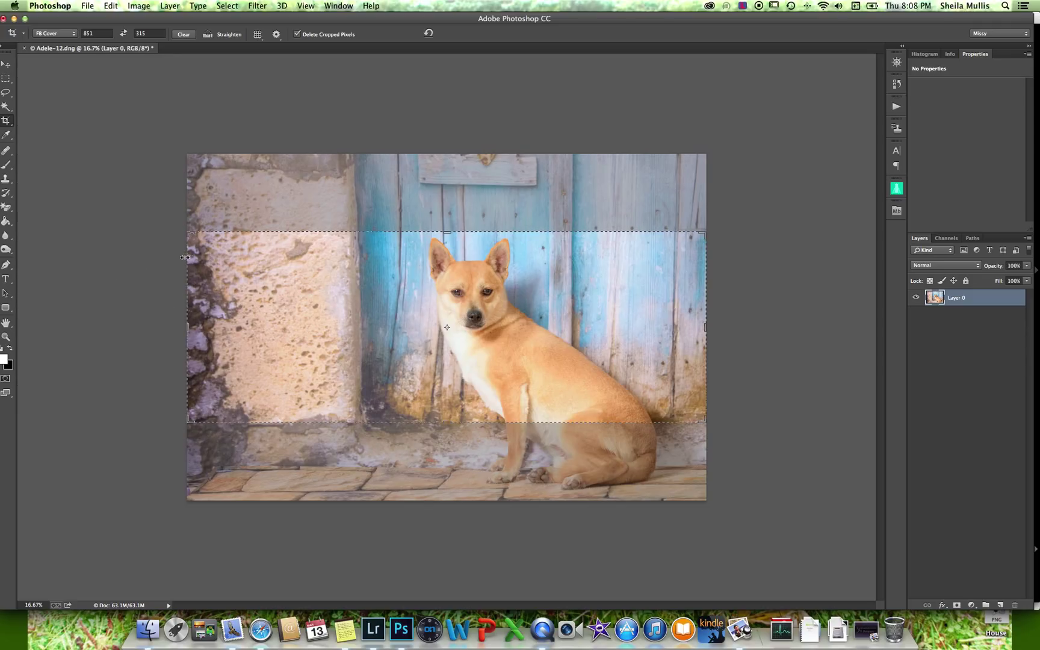
left_click(138, 6)
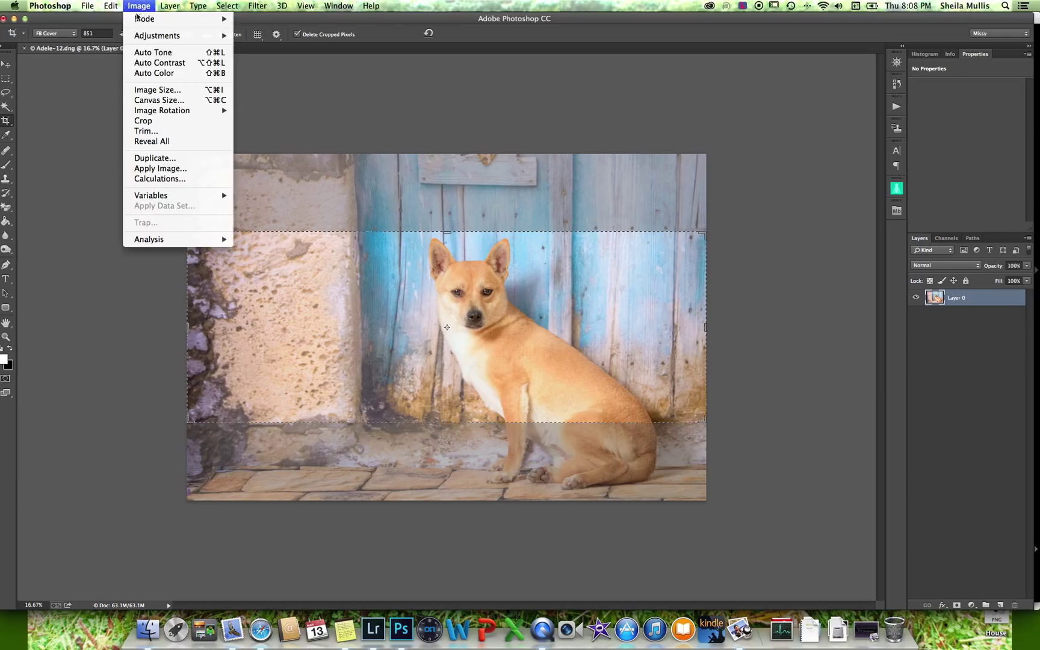
mouse_move(167, 254)
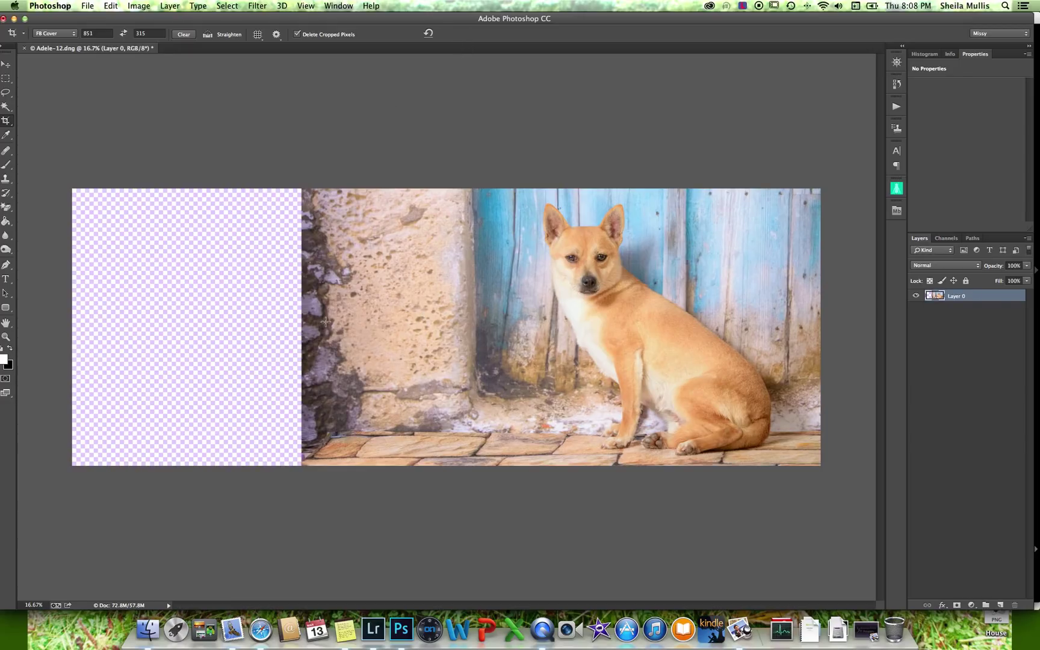
Step: Marquee-select the wall area left of the dog for Content-Aware Scale
left_click(6, 77)
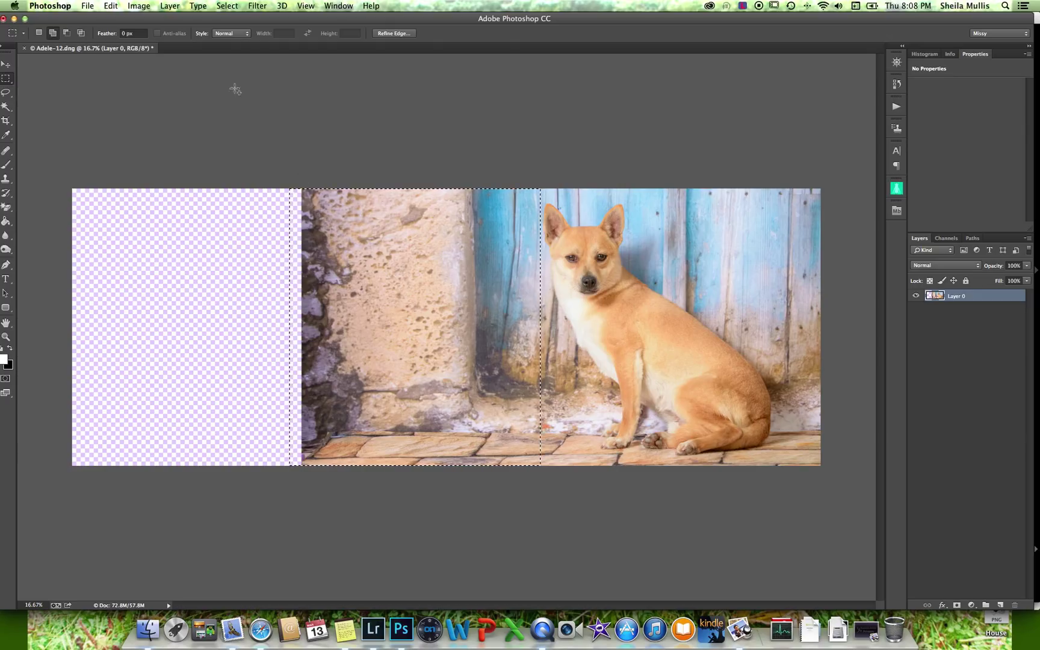
mouse_move(114, 13)
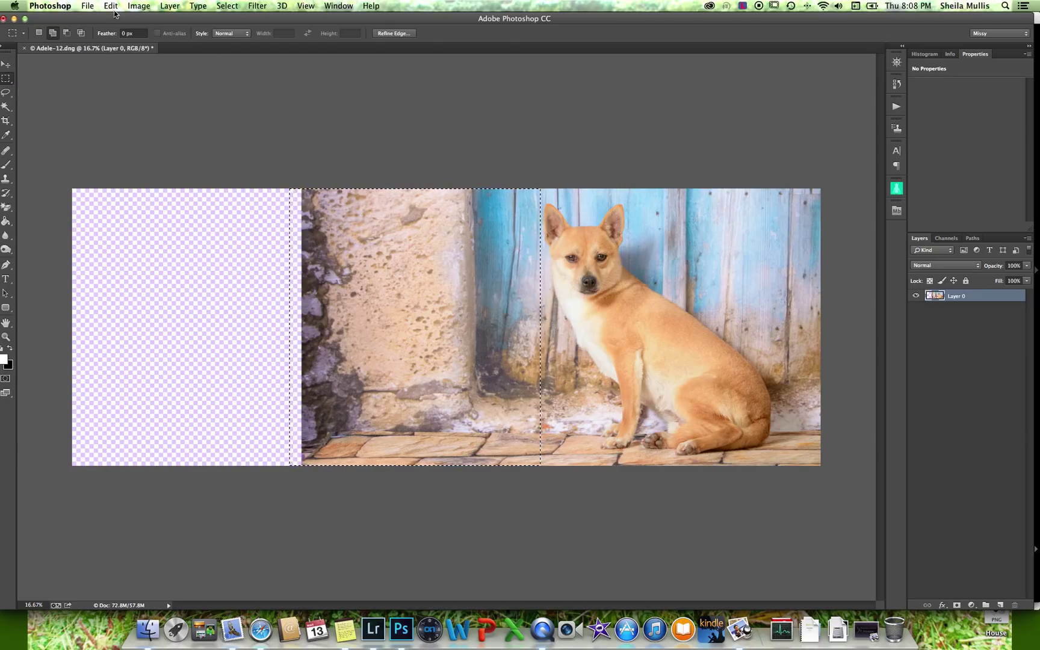
left_click(110, 7)
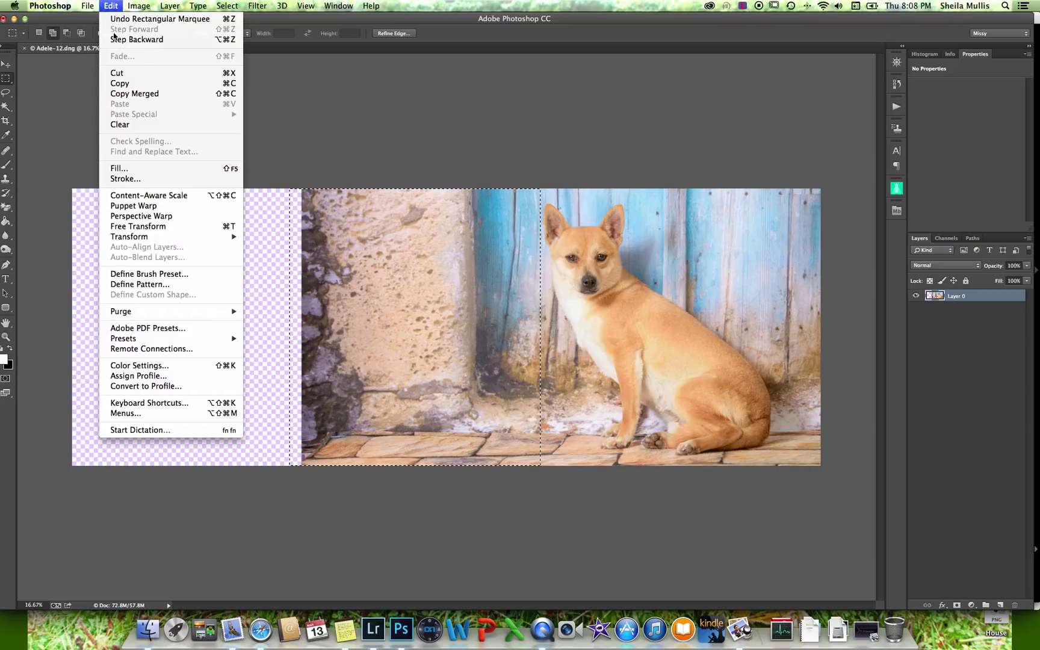
mouse_move(163, 195)
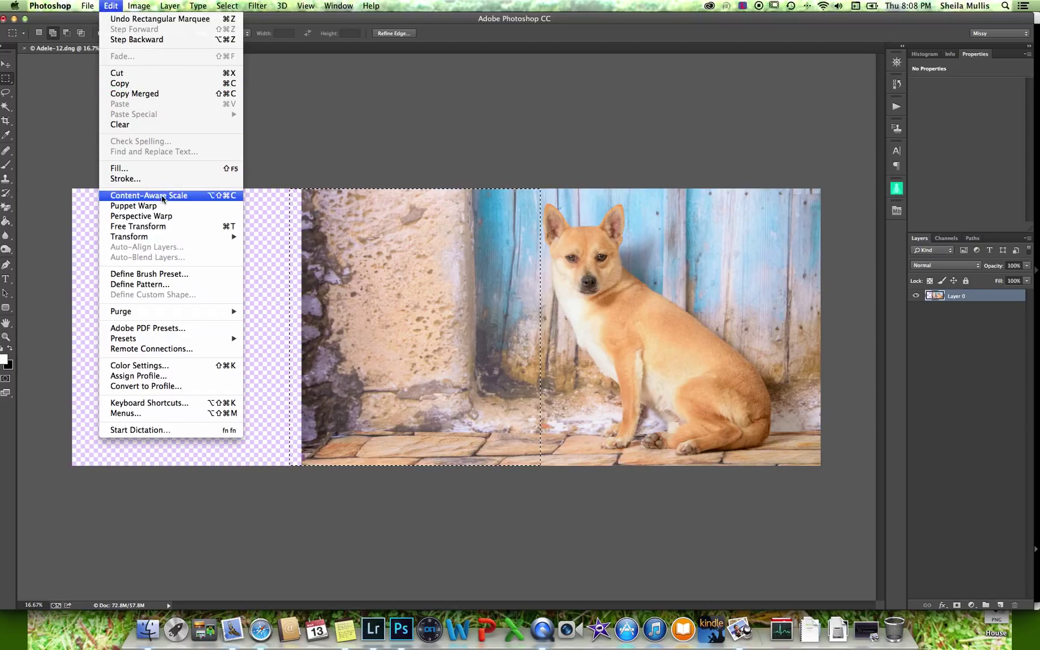
mouse_move(138, 226)
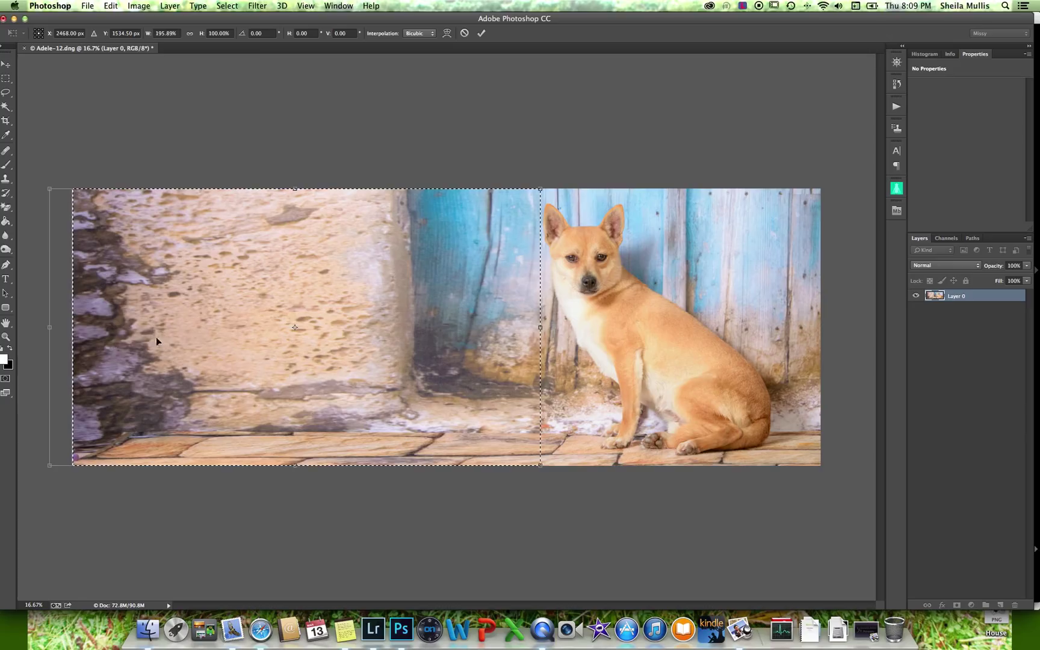
mouse_move(194, 317)
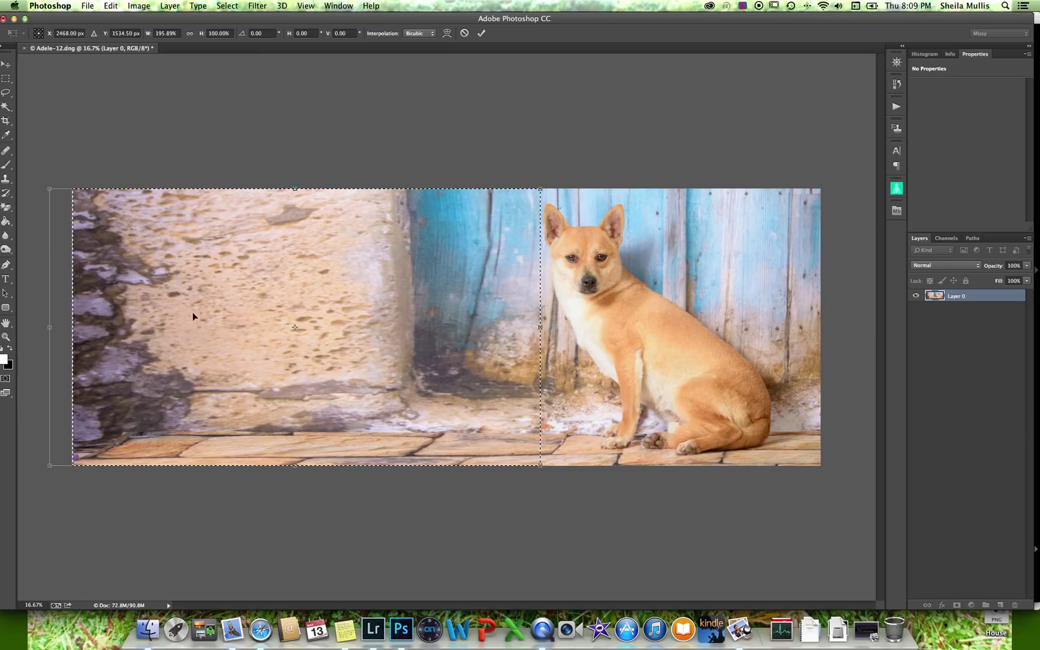
mouse_move(425, 414)
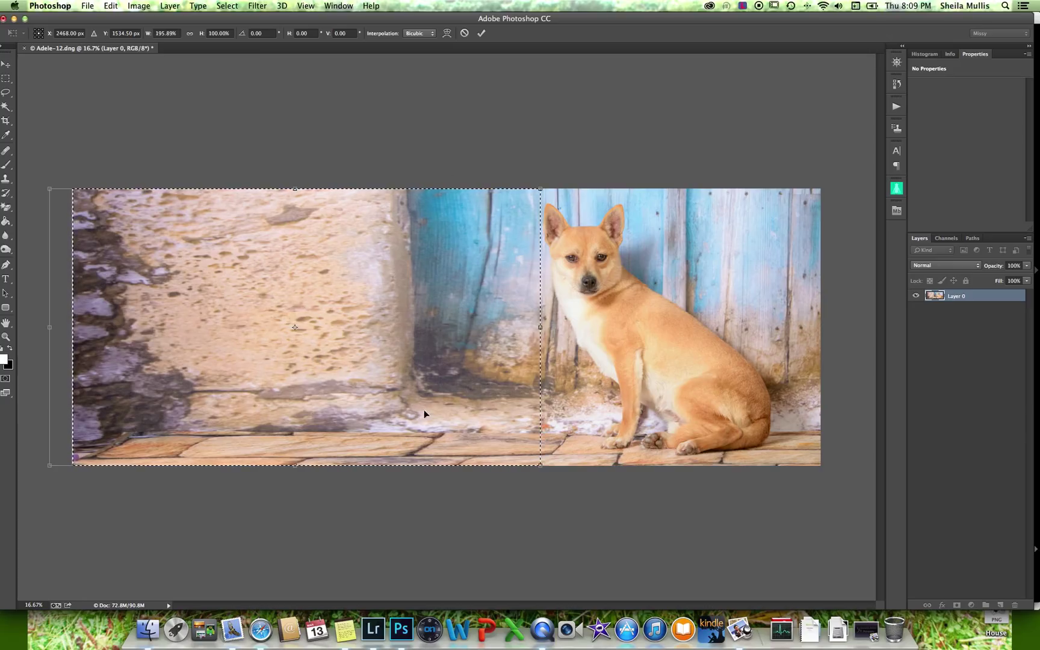
Step: Commit the Content-Aware Scale stretch to the left edge and deselect
left_click(482, 33)
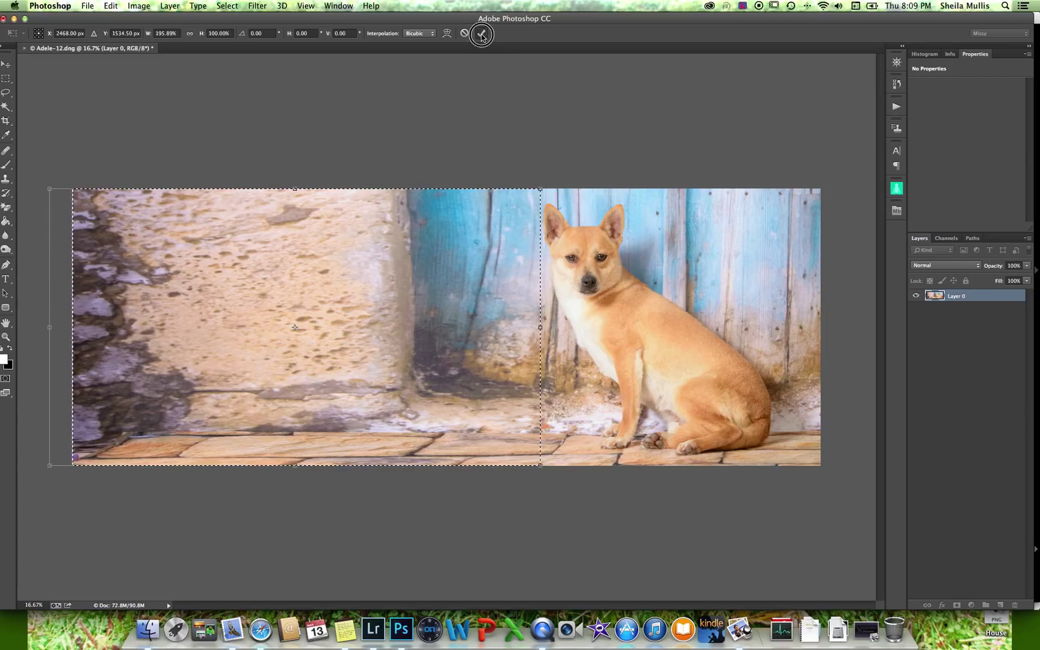
left_click(481, 33)
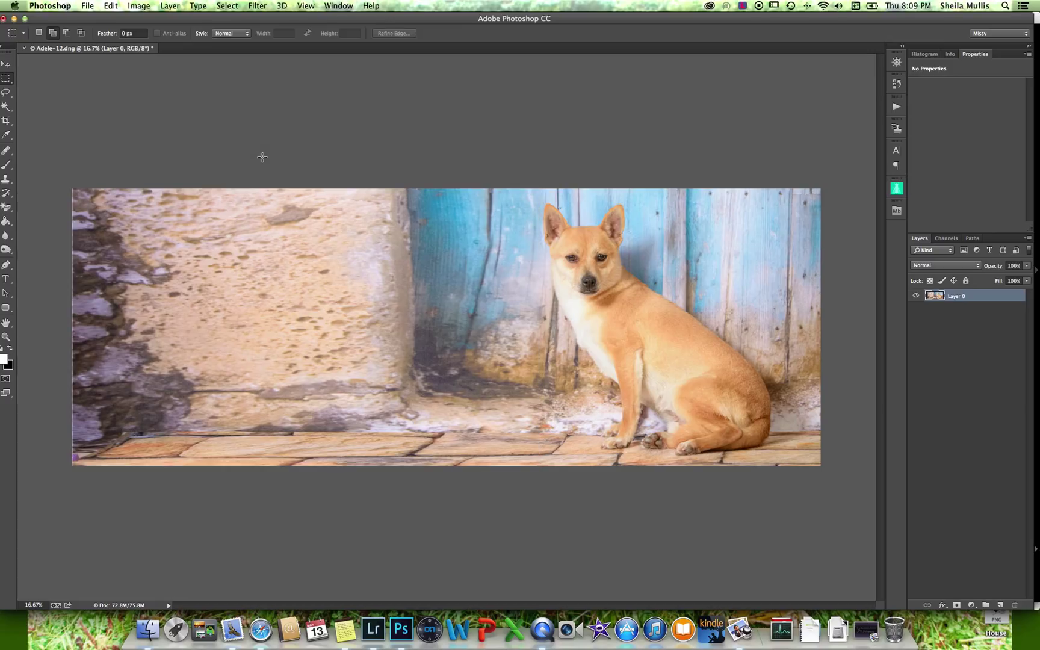
left_click(227, 6)
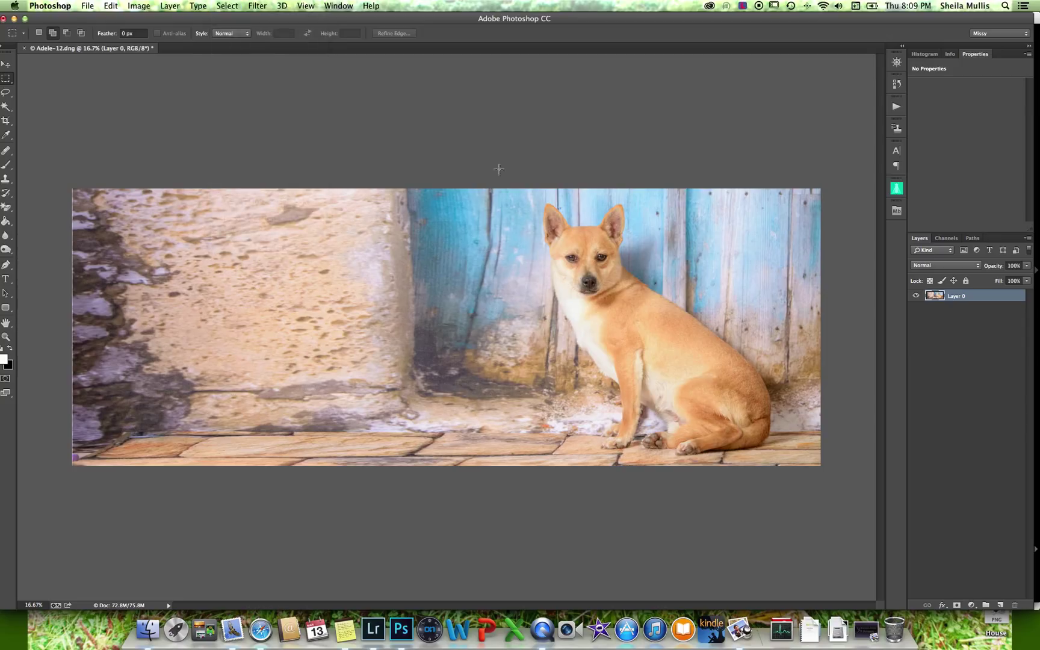
mouse_move(546, 402)
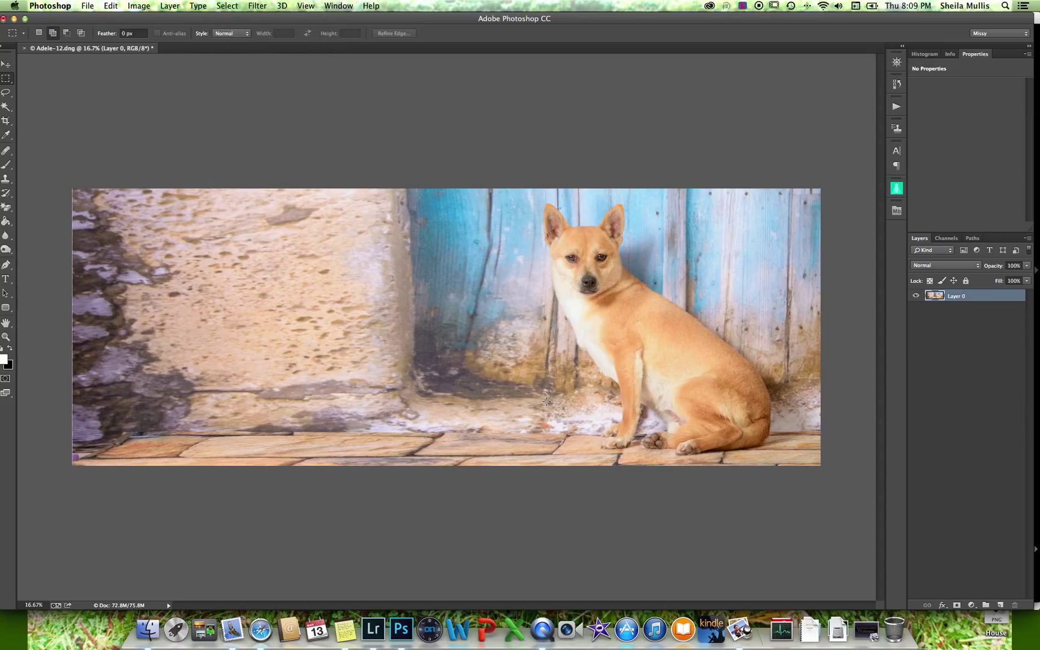
mouse_move(431, 310)
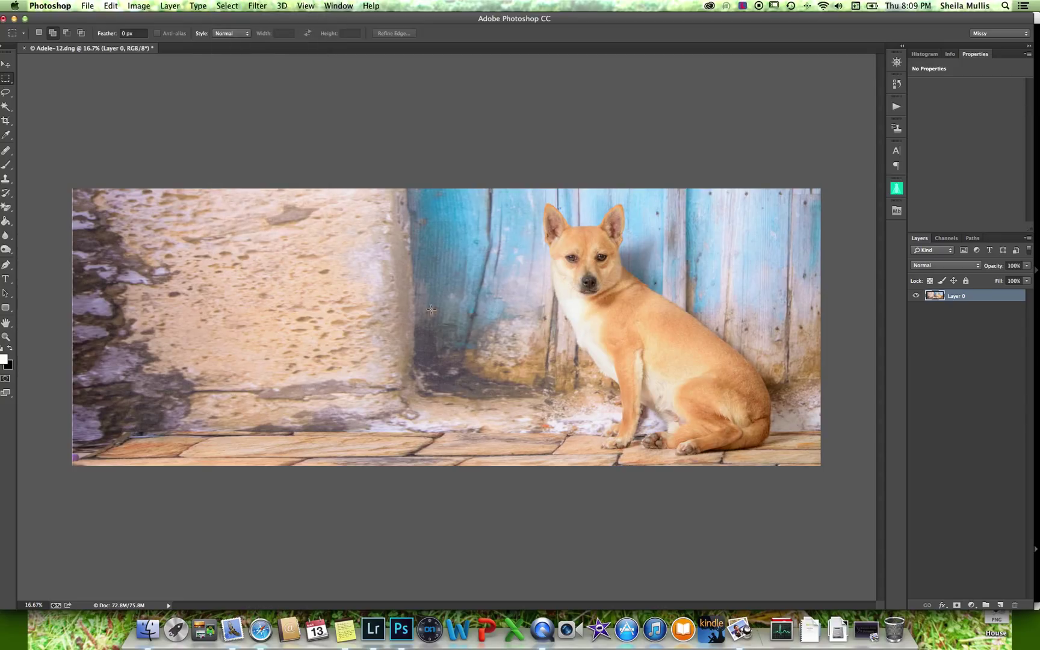
mouse_move(323, 364)
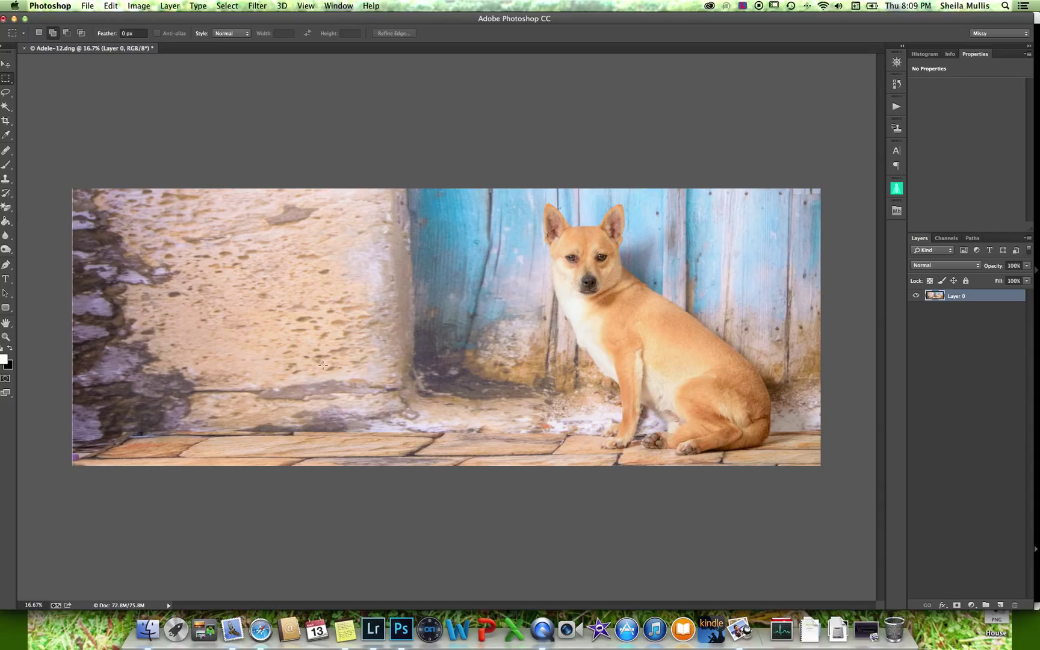
mouse_move(322, 203)
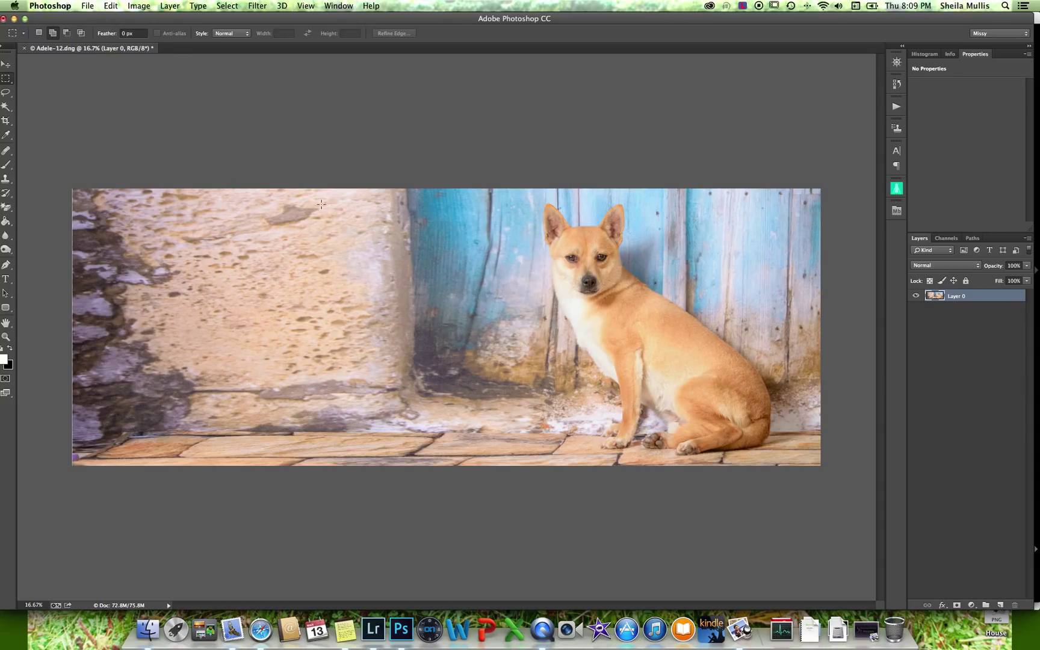